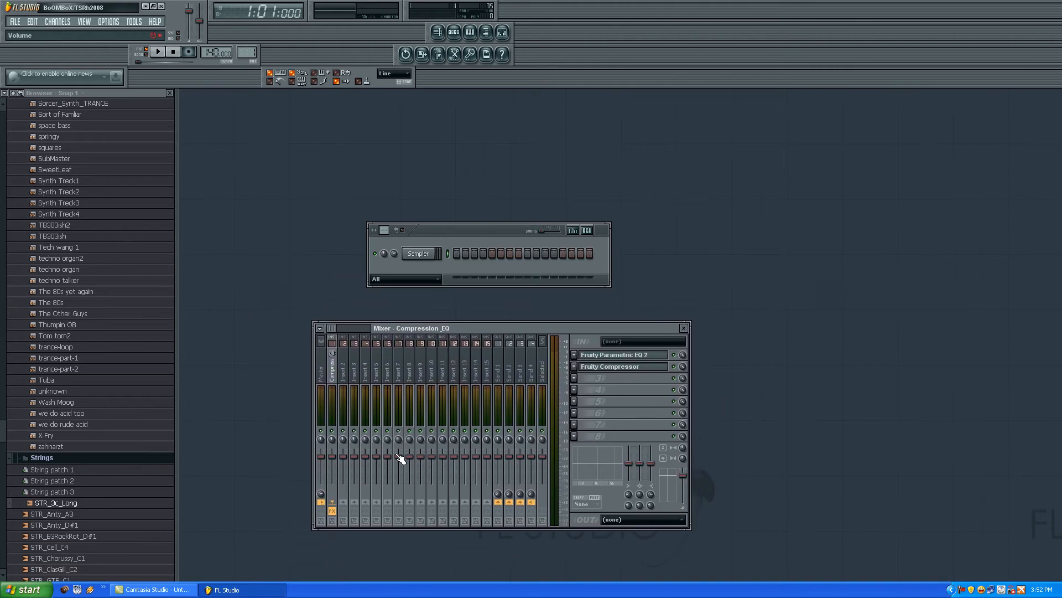
mouse_move(345, 474)
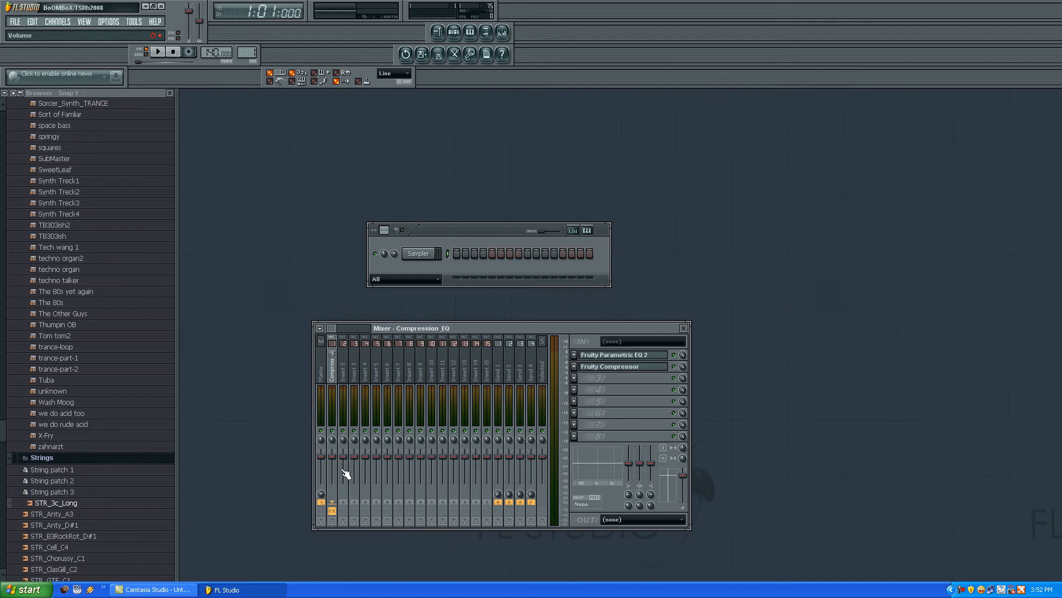
mouse_move(532, 469)
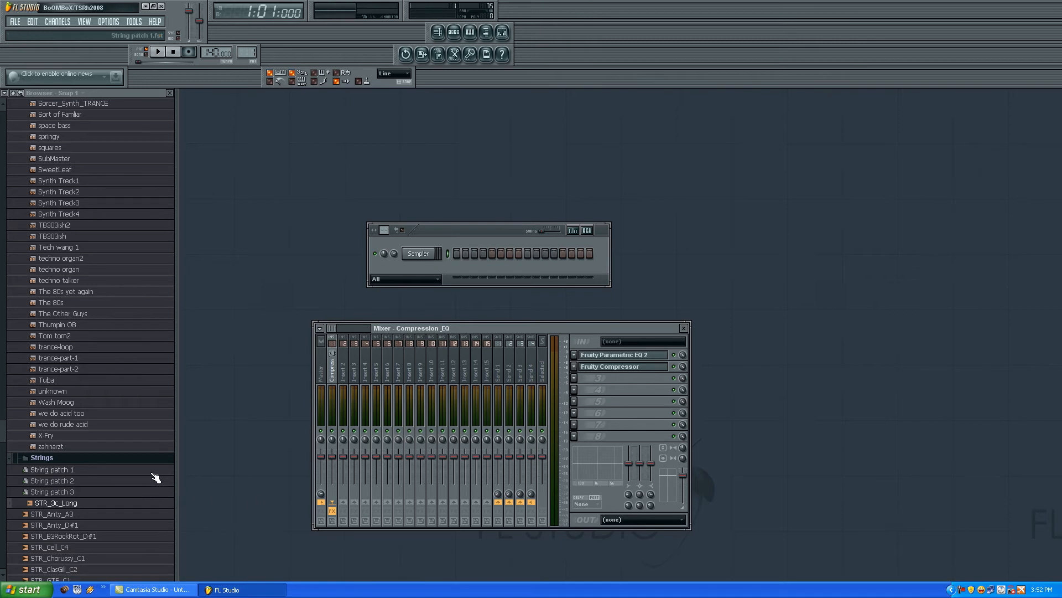
mouse_move(541, 262)
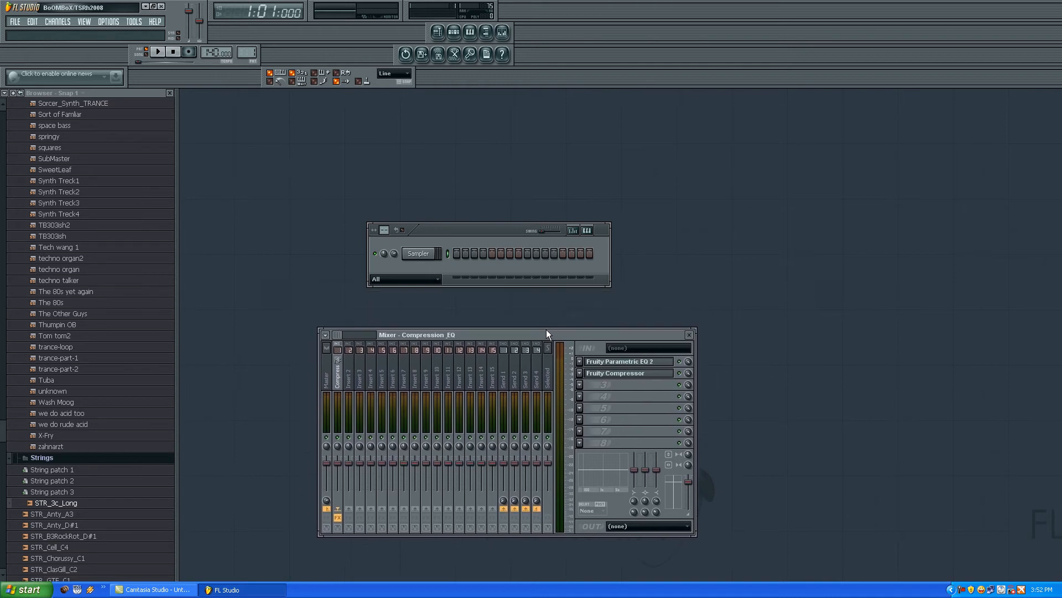
mouse_move(555, 336)
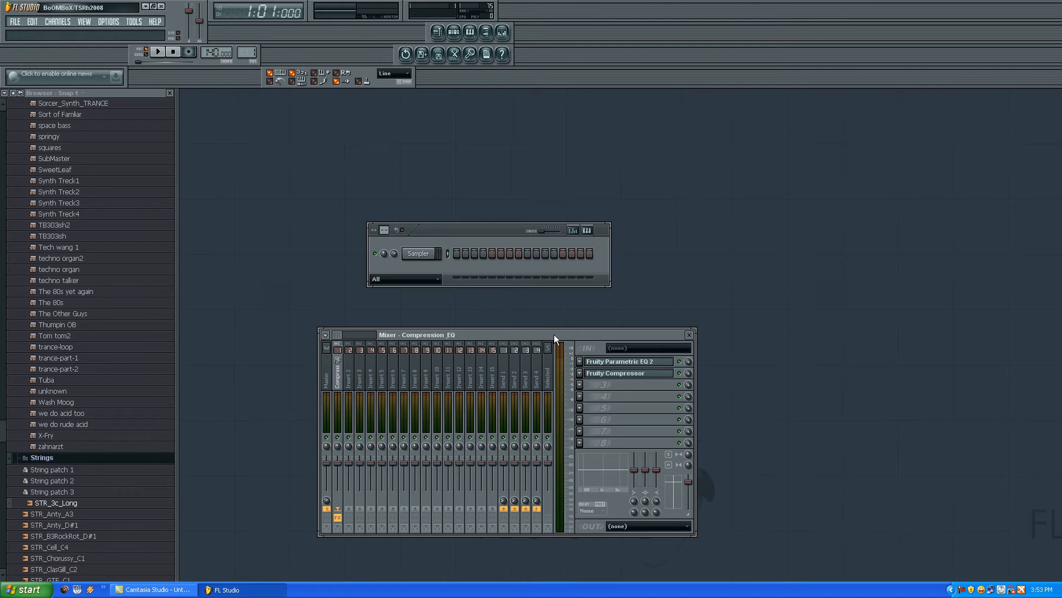
mouse_move(567, 338)
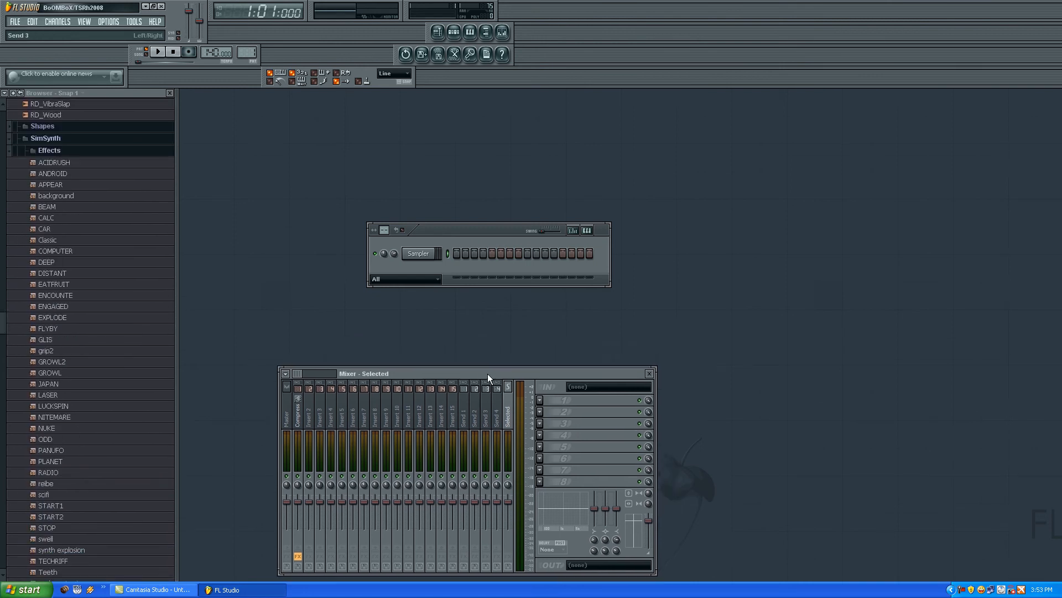
mouse_move(539, 323)
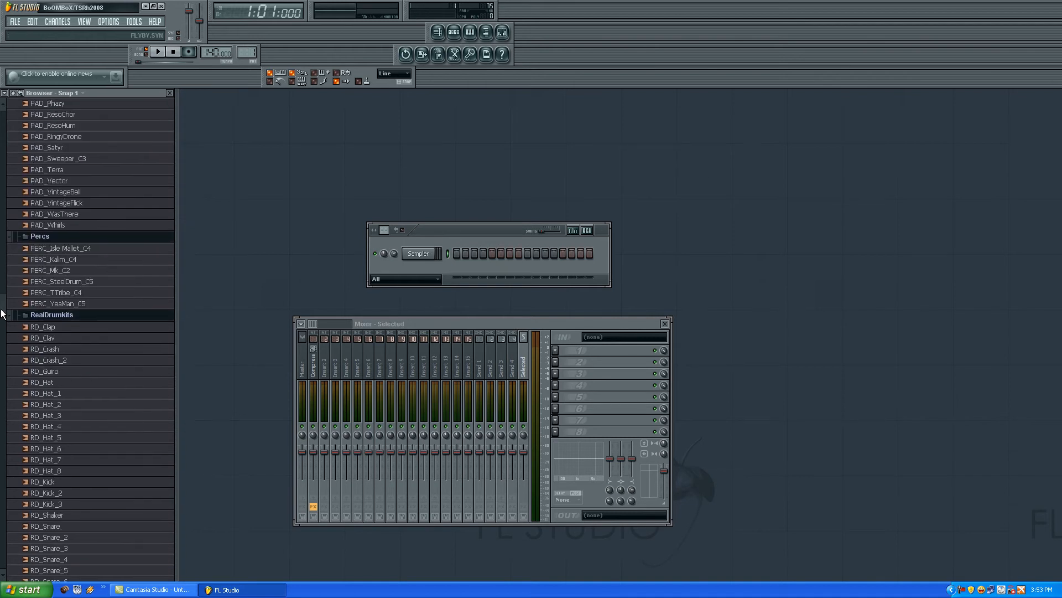
Preview RD_Clap in the browser, then load it into the sampler channel.
left_click(43, 326)
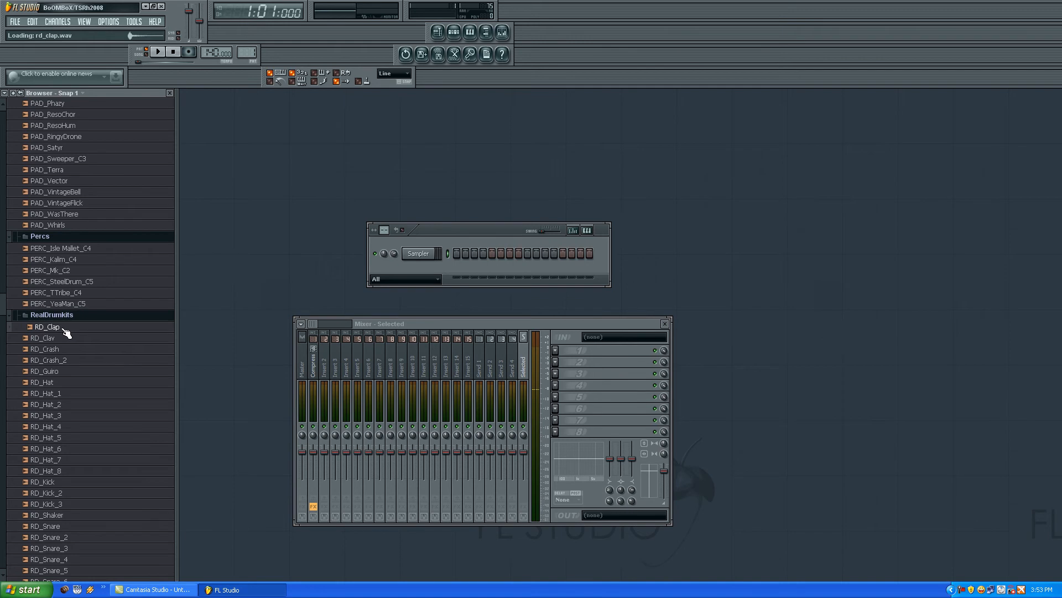
double_click(46, 326)
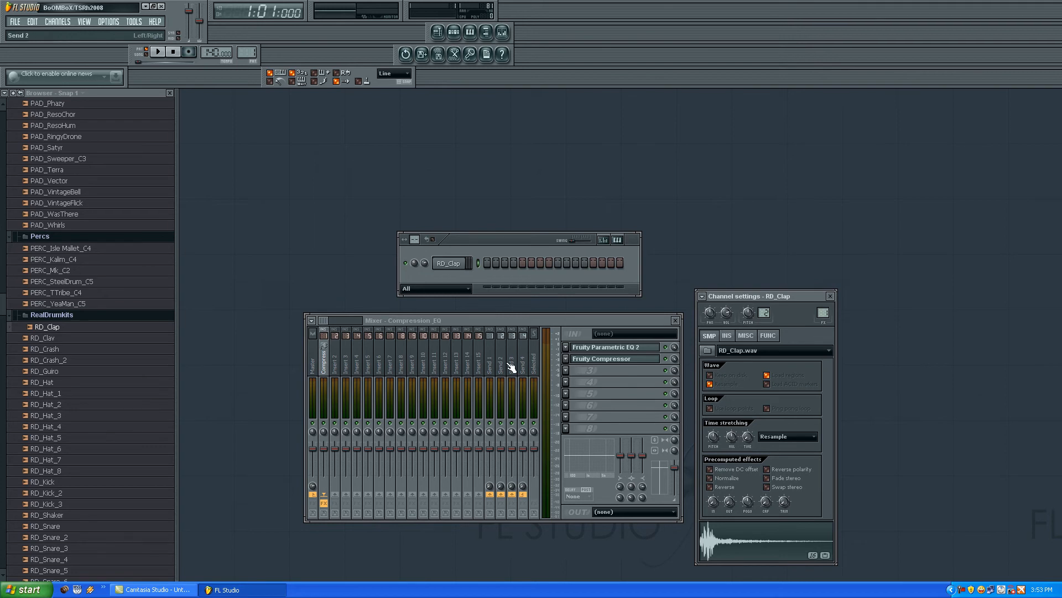
Assign the RD_Clap channel a free mixer track and close its channel settings.
left_click(338, 359)
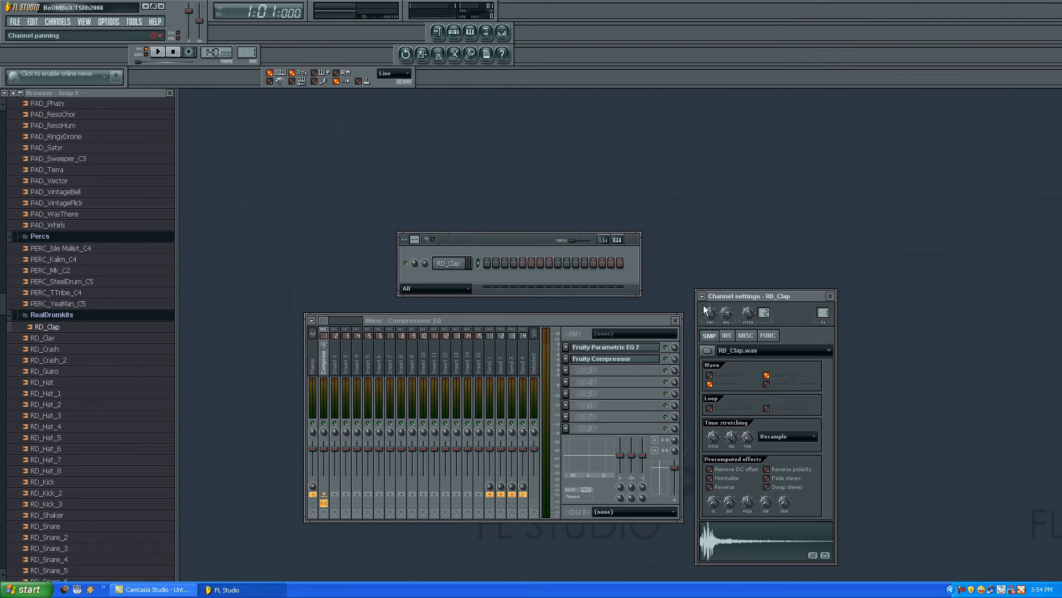
left_click(704, 296)
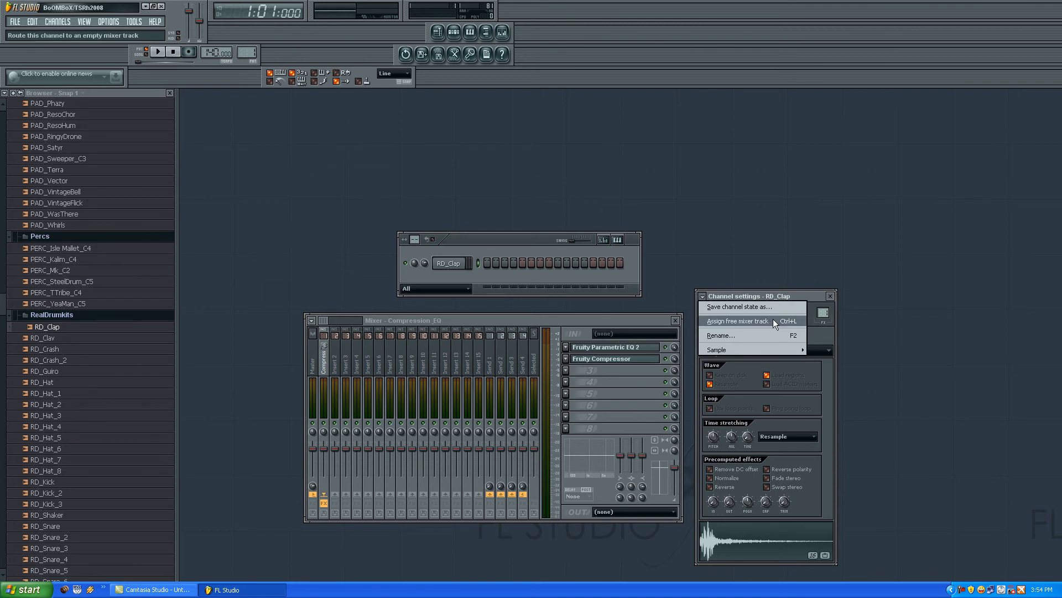
left_click(742, 321)
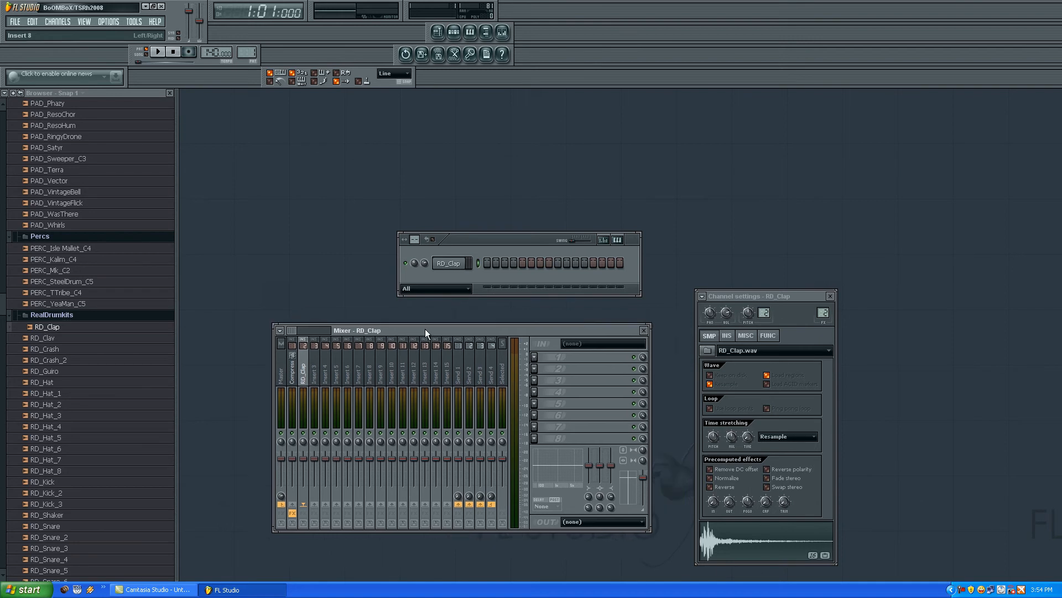
left_click(305, 380)
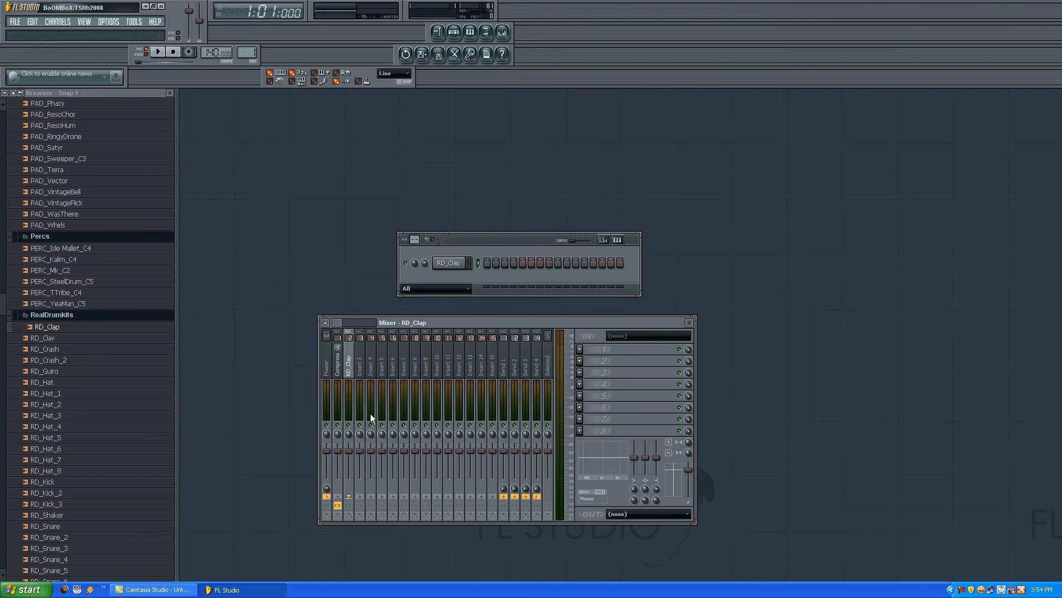
mouse_move(355, 470)
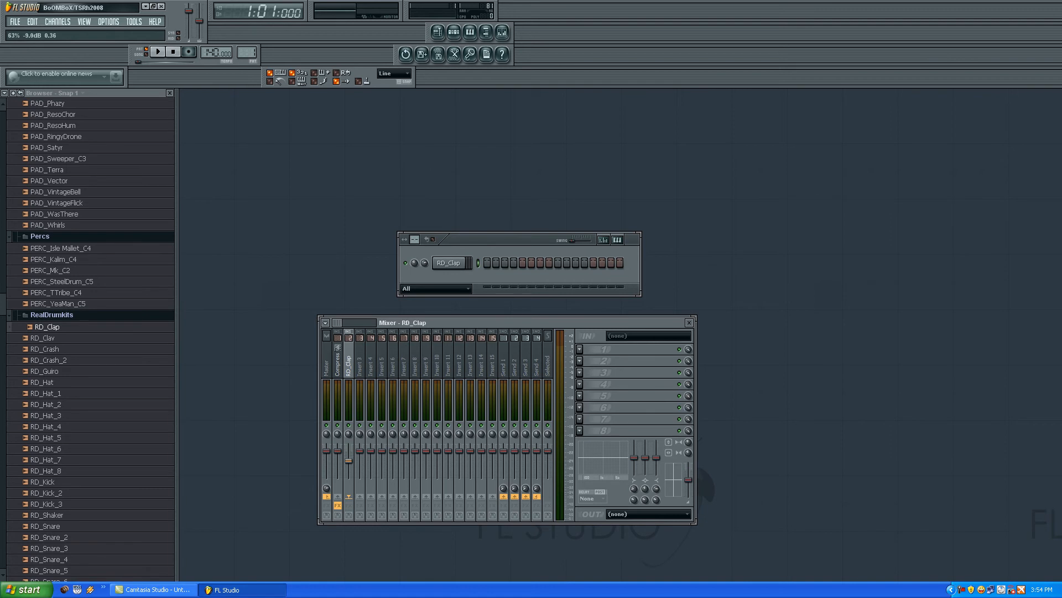
left_click(326, 359)
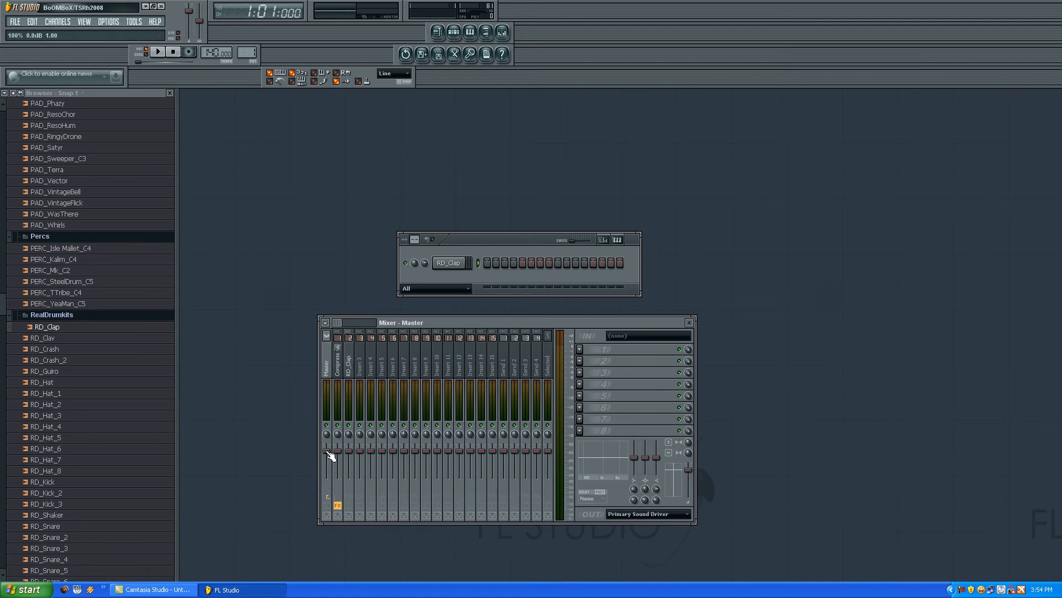
mouse_move(558, 446)
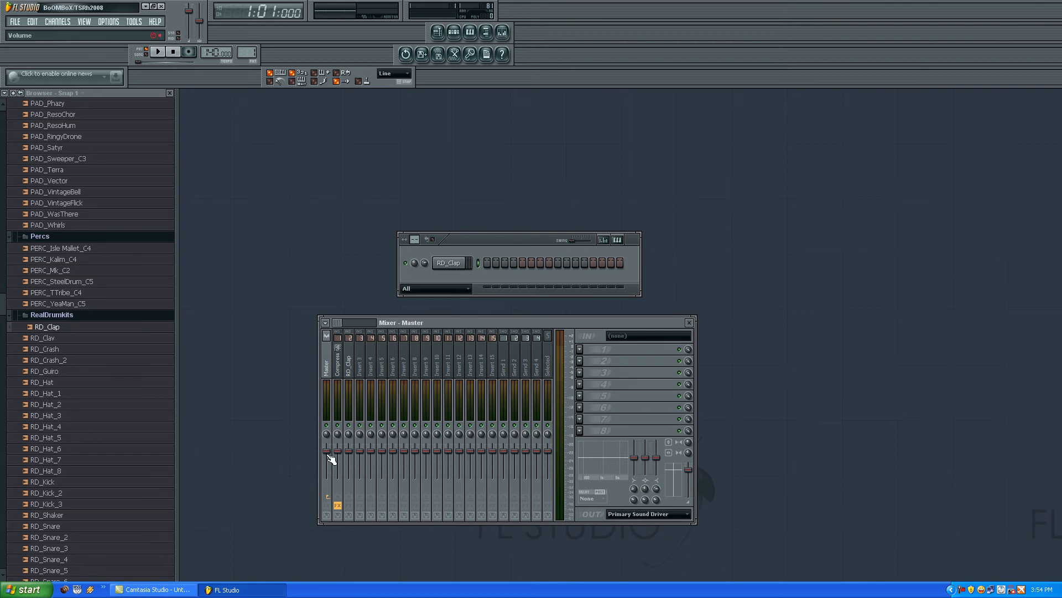
mouse_move(328, 456)
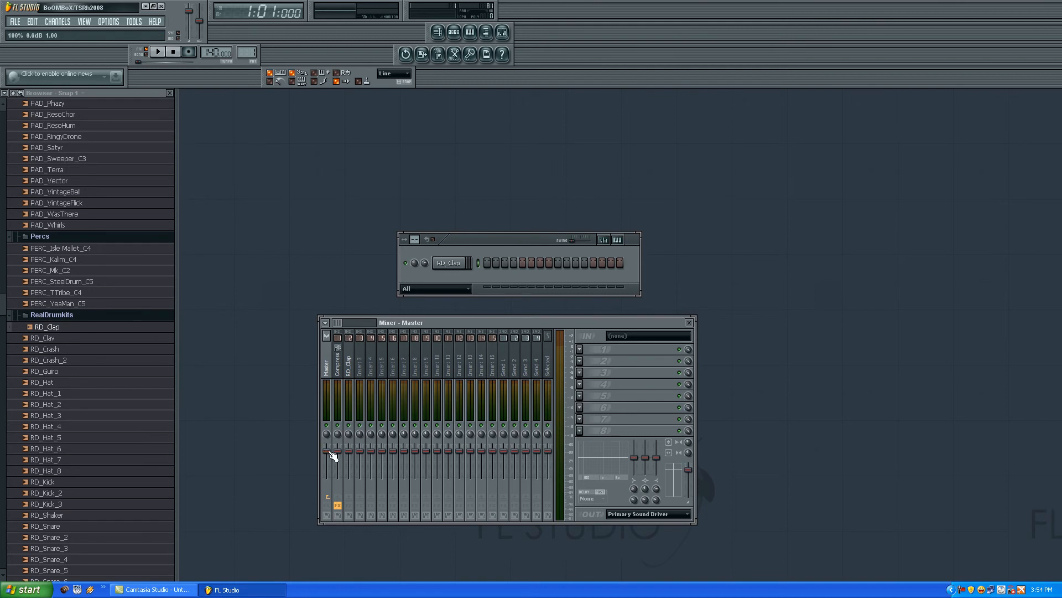
mouse_move(335, 448)
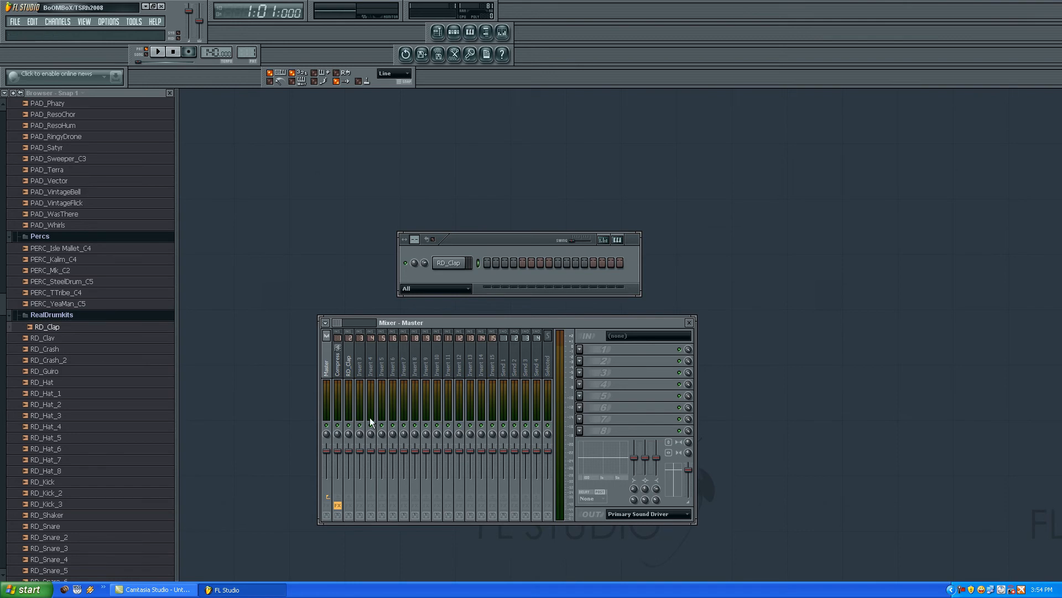
mouse_move(347, 432)
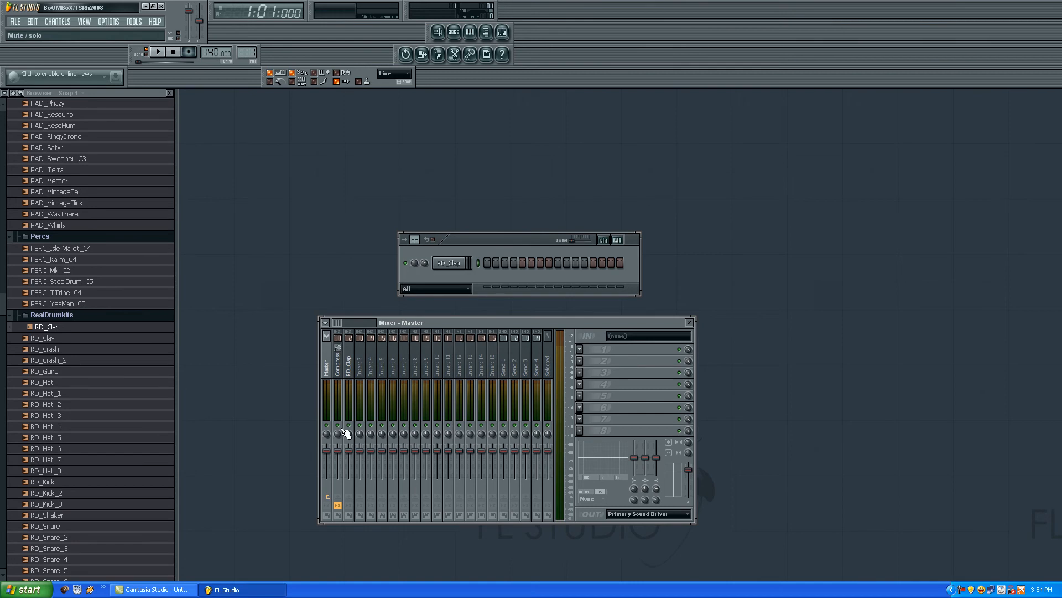
mouse_move(359, 434)
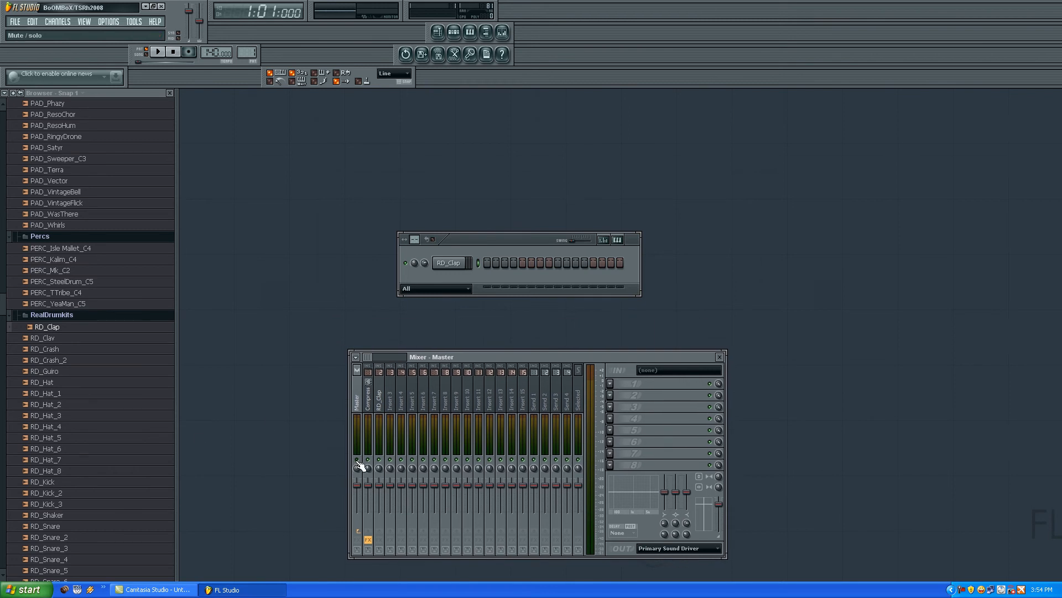
mouse_move(387, 467)
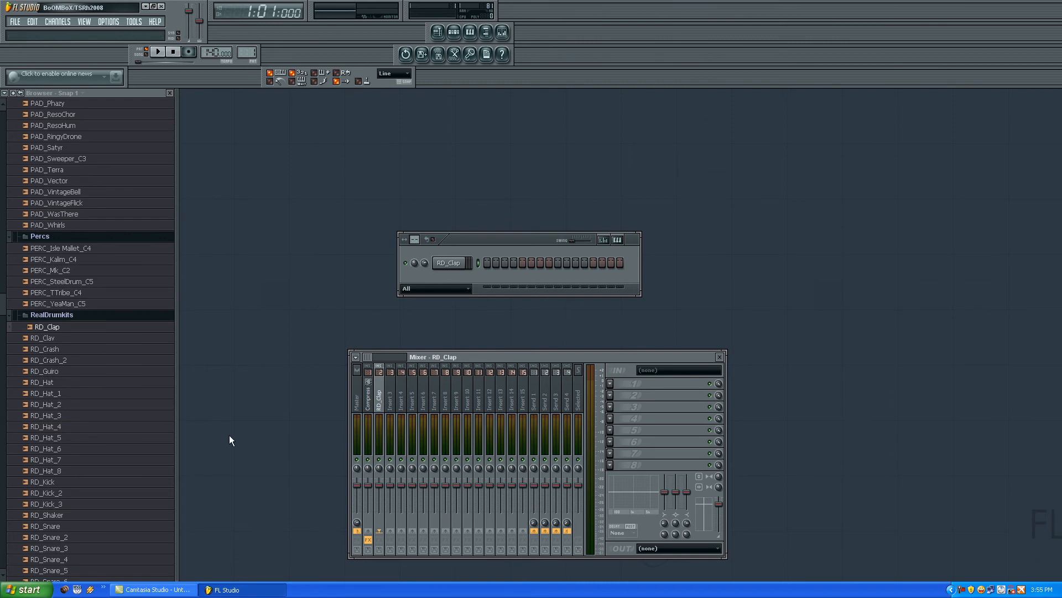
mouse_move(649, 548)
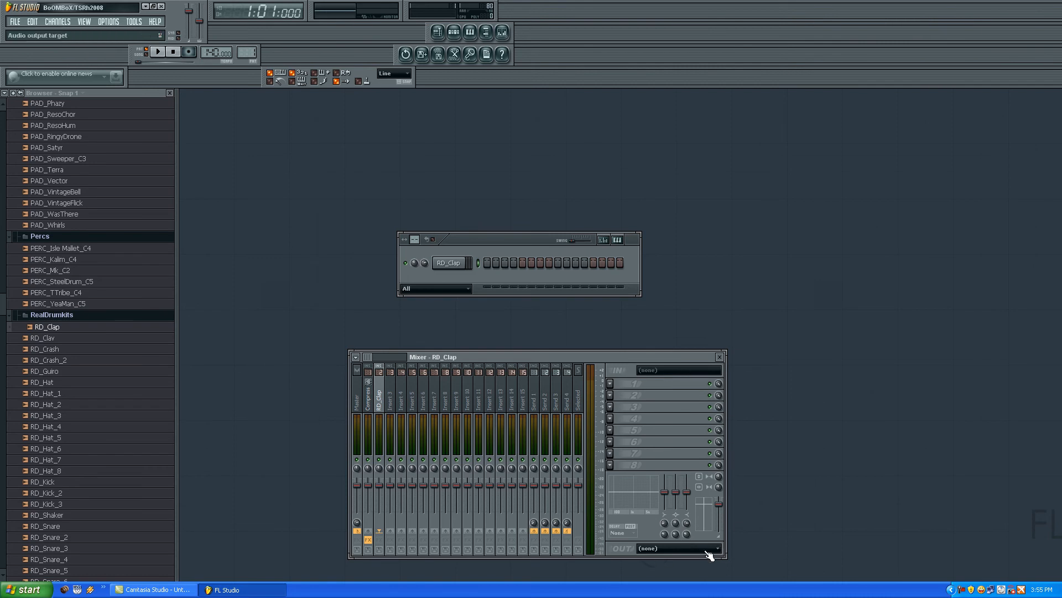
mouse_move(673, 501)
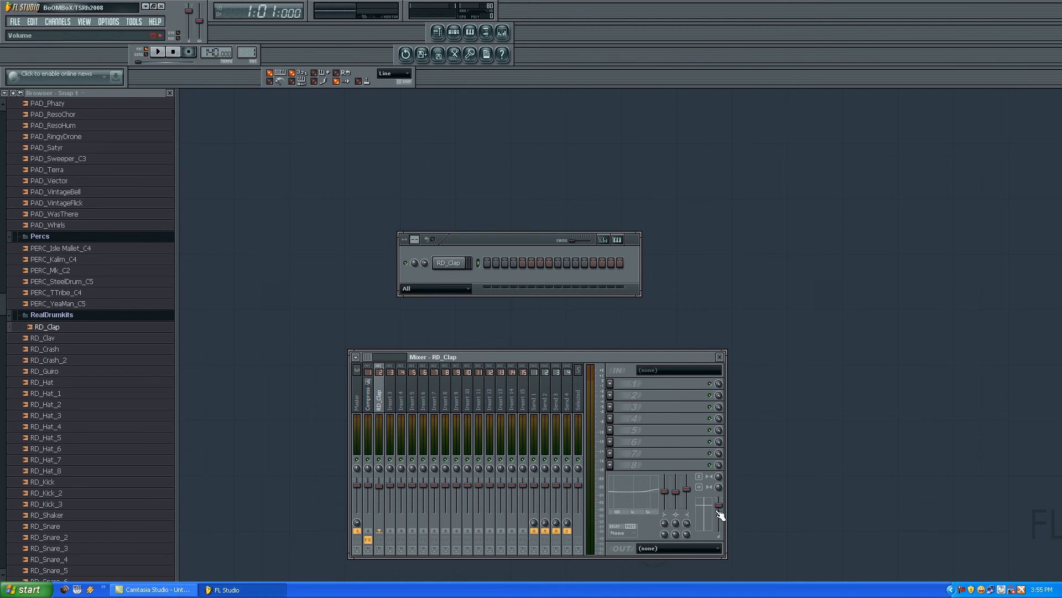
mouse_move(645, 370)
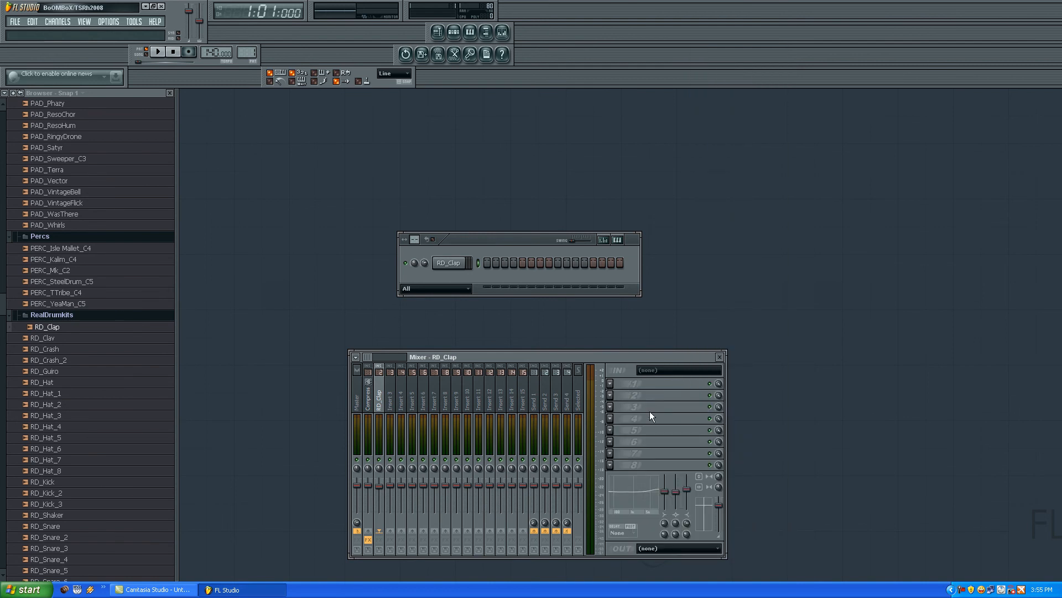
mouse_move(626, 389)
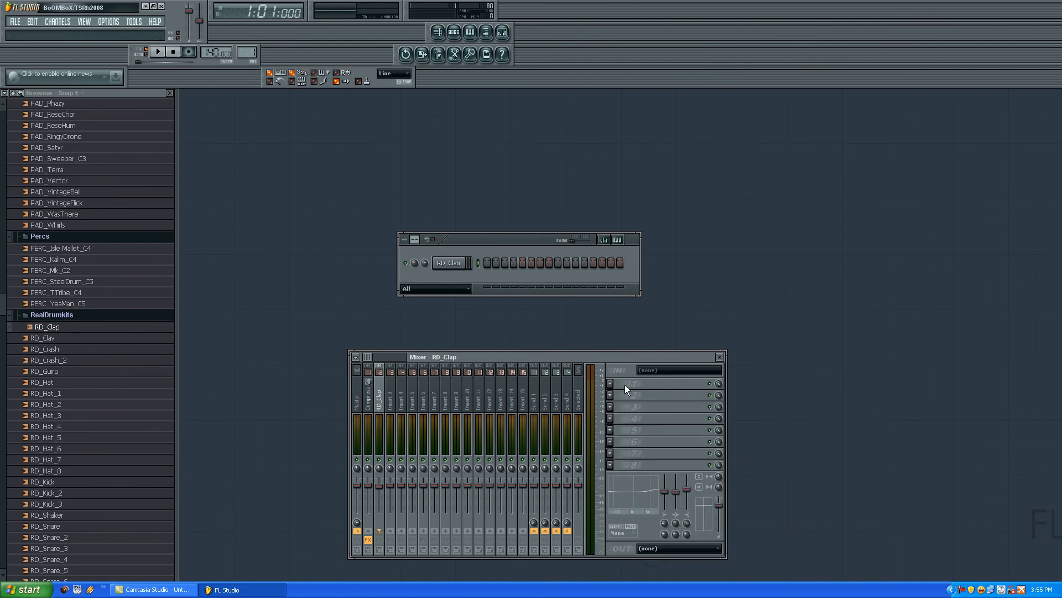
Load Fruity Reeverb into FX slot 1 of the RD_Clap insert.
right_click(610, 383)
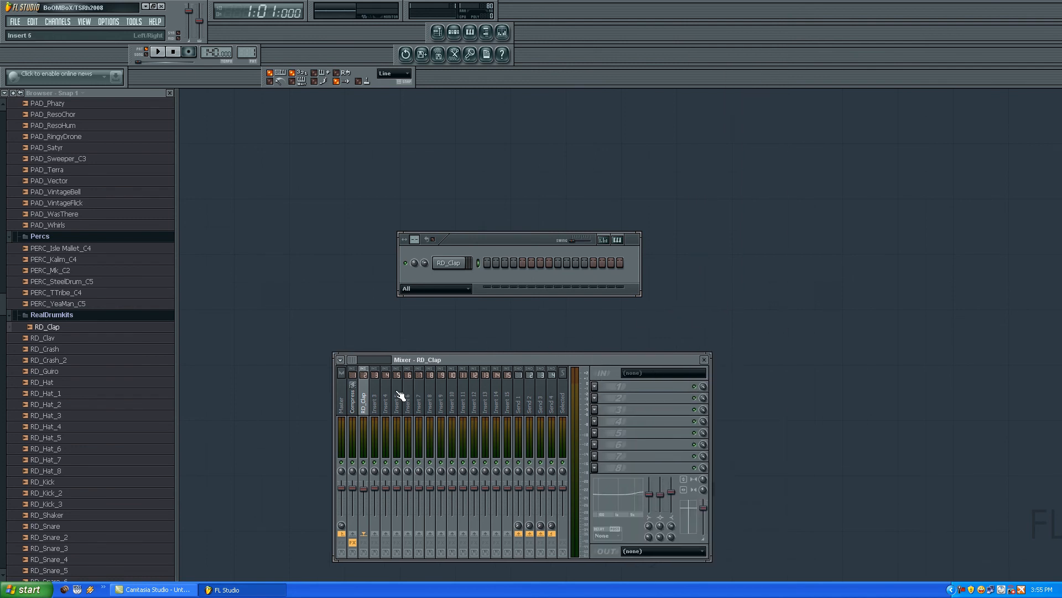
left_click(385, 404)
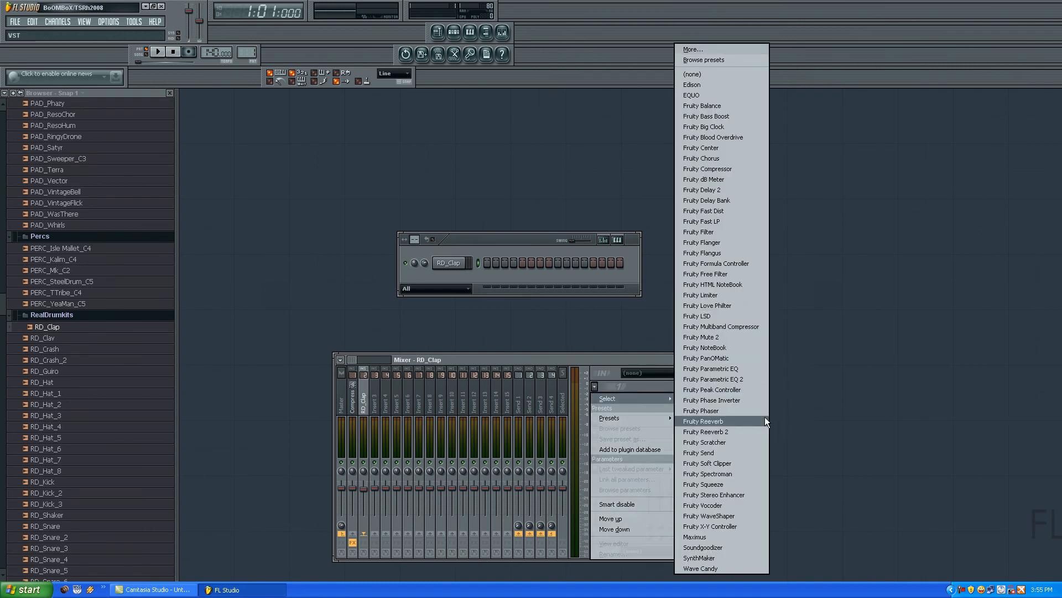
left_click(704, 420)
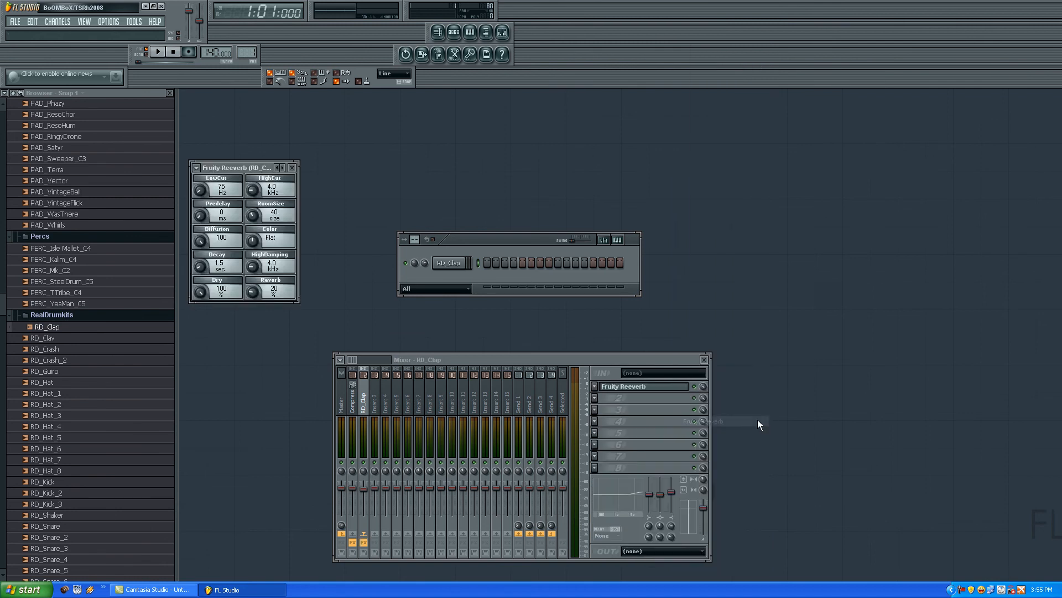
mouse_move(590, 383)
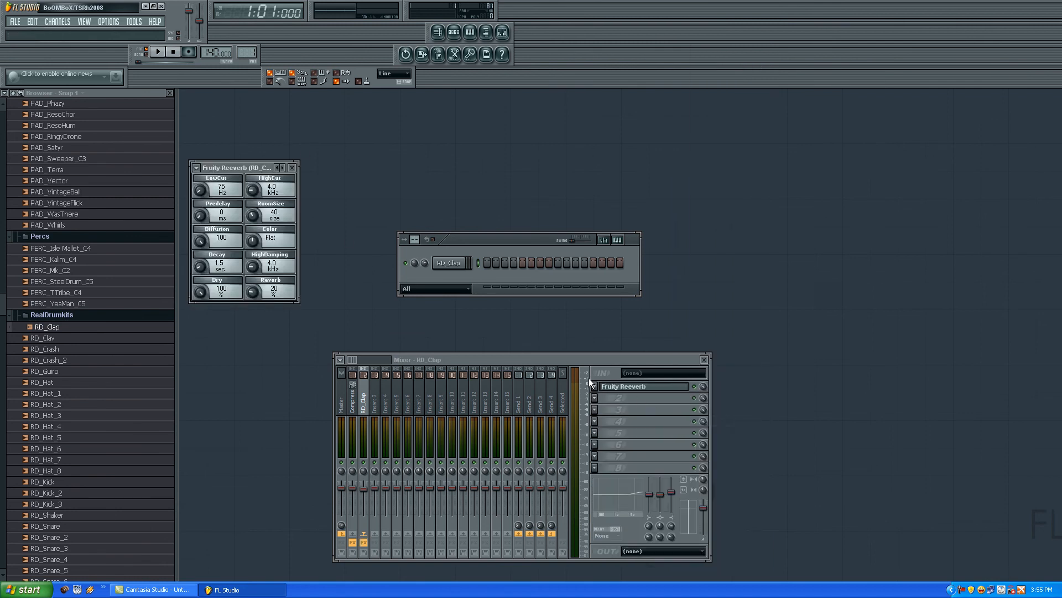
Apply the Ambiance reverb preset and play the pattern twice to hear it.
right_click(624, 386)
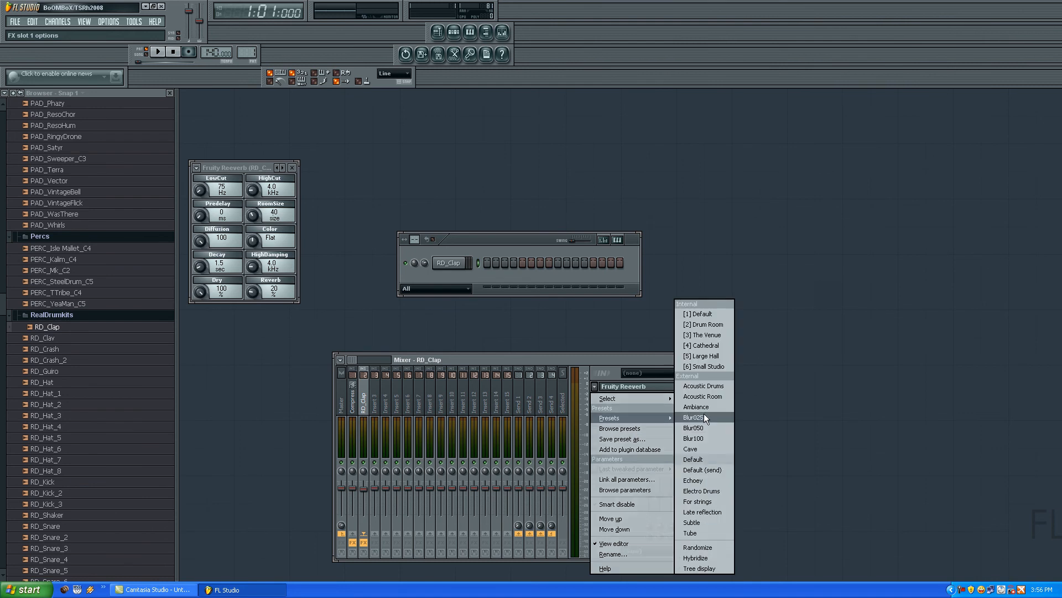
mouse_move(696, 407)
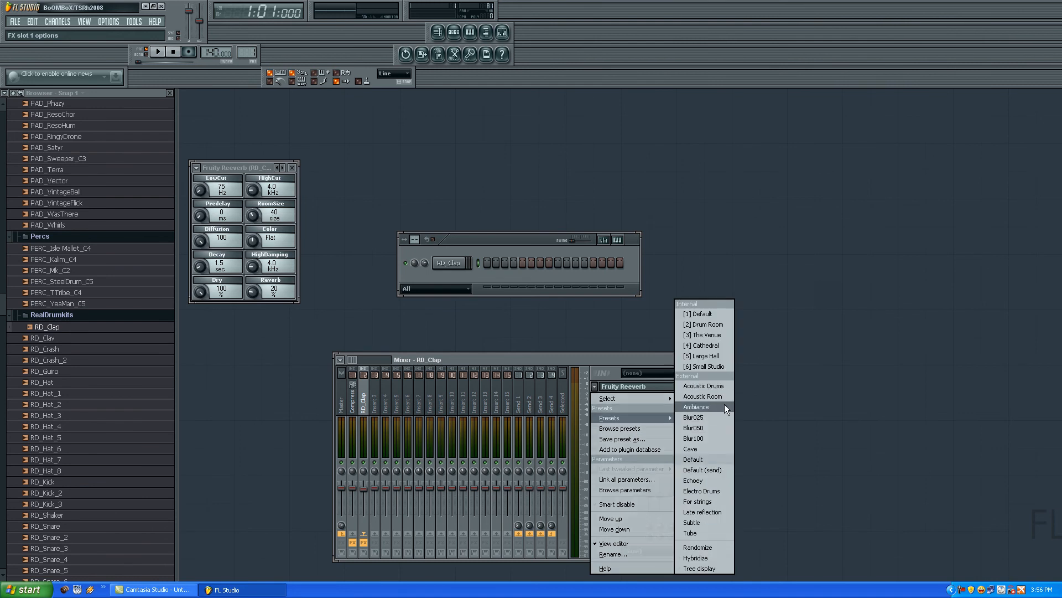
left_click(696, 407)
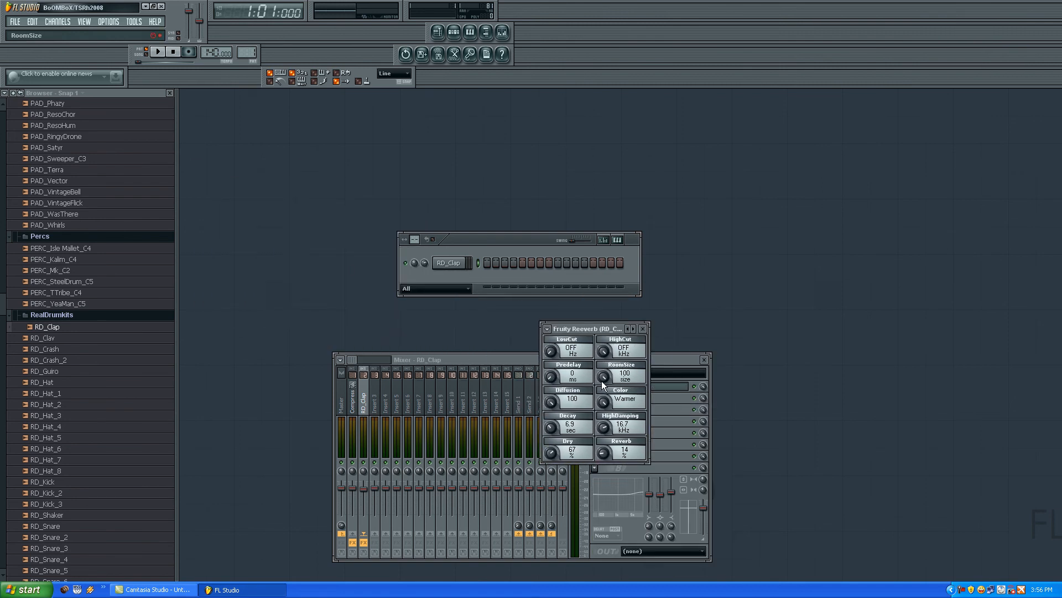
left_click(158, 51)
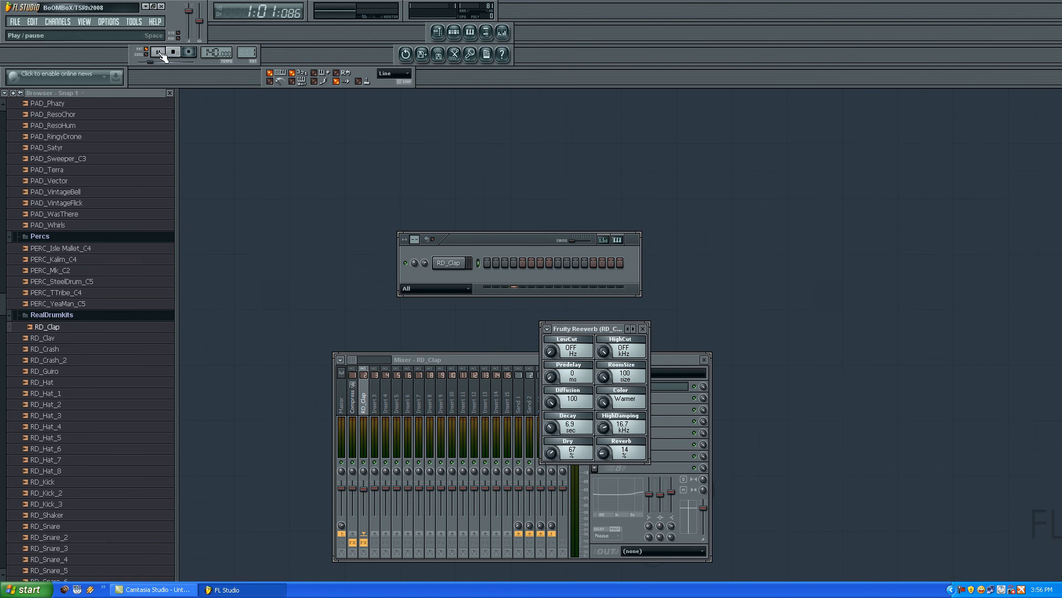
left_click(157, 51)
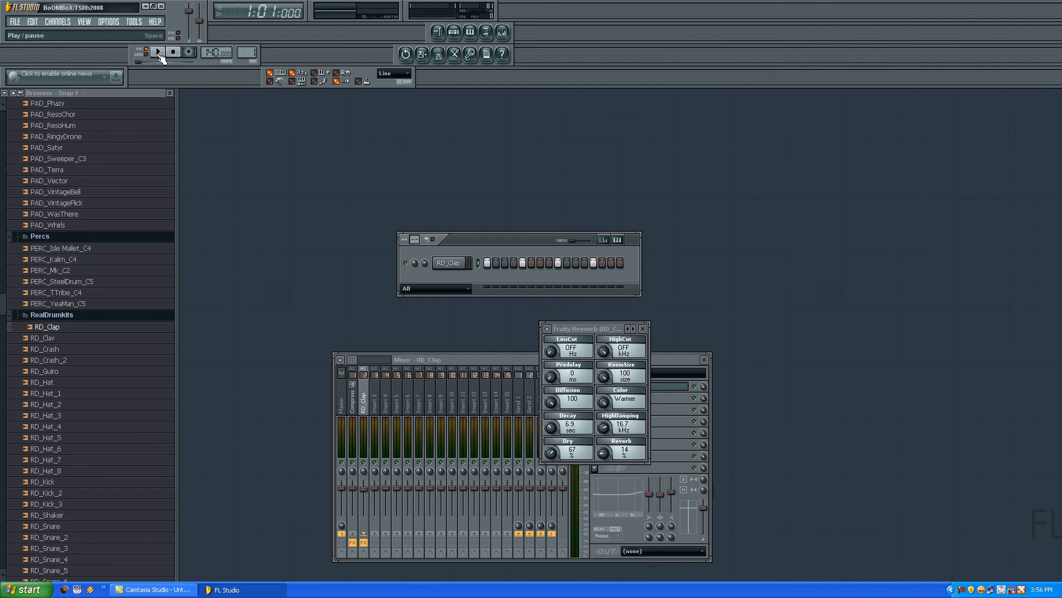
left_click(156, 51)
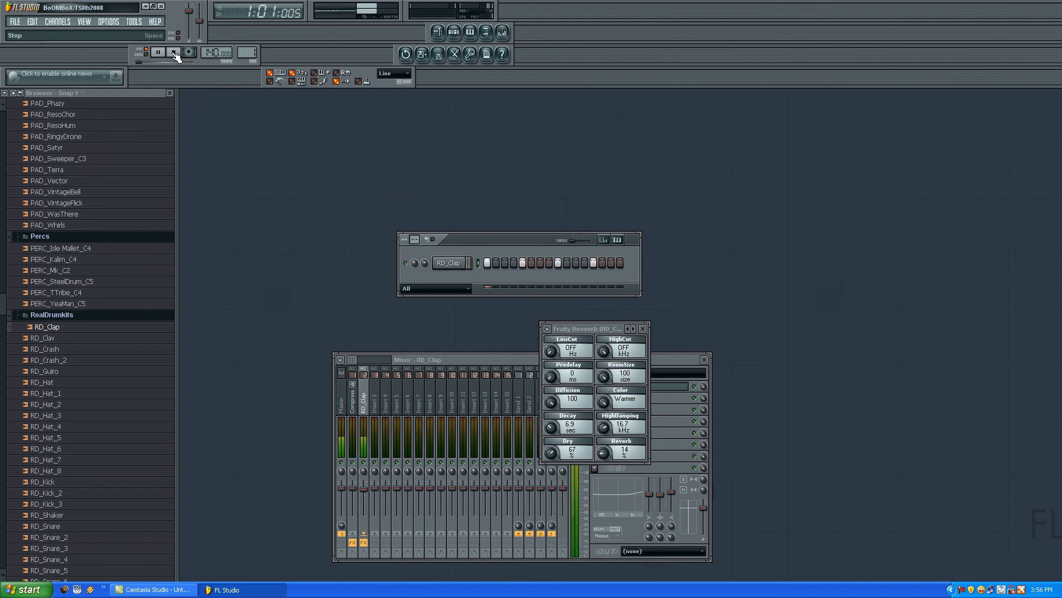
left_click(156, 52)
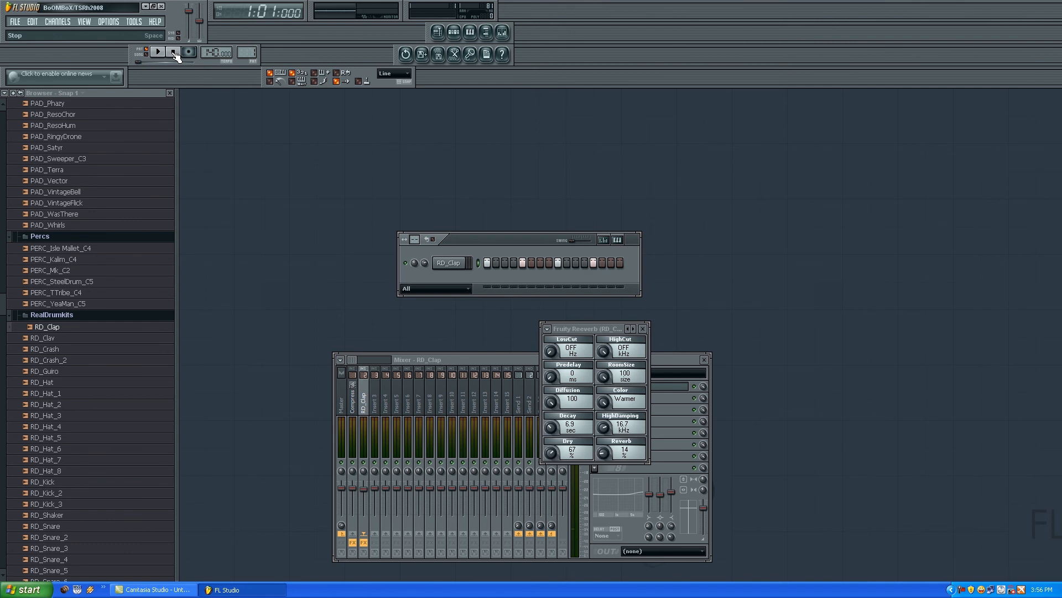
left_click(589, 328)
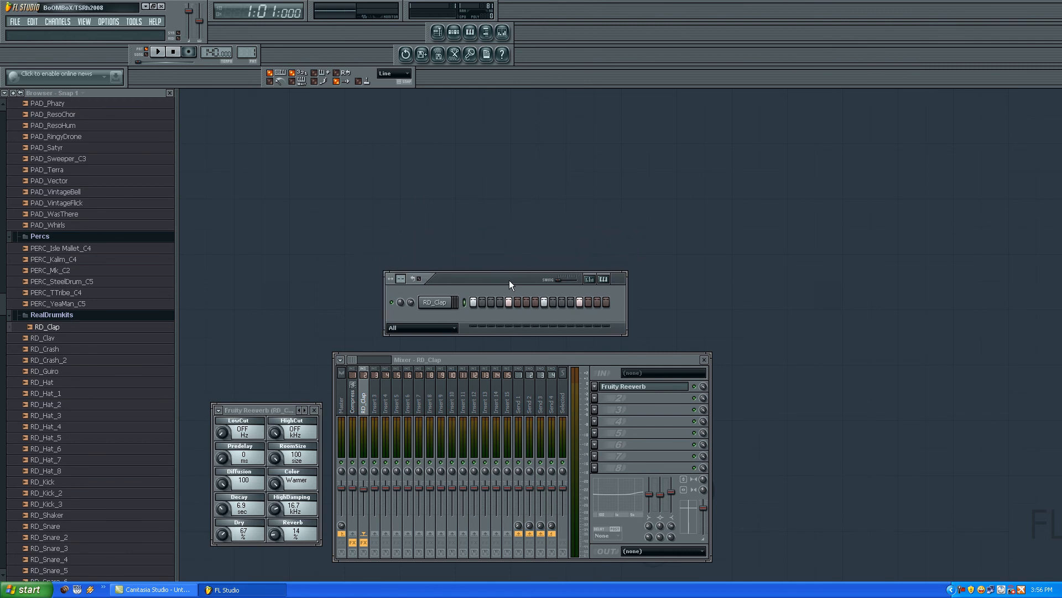
mouse_move(310, 403)
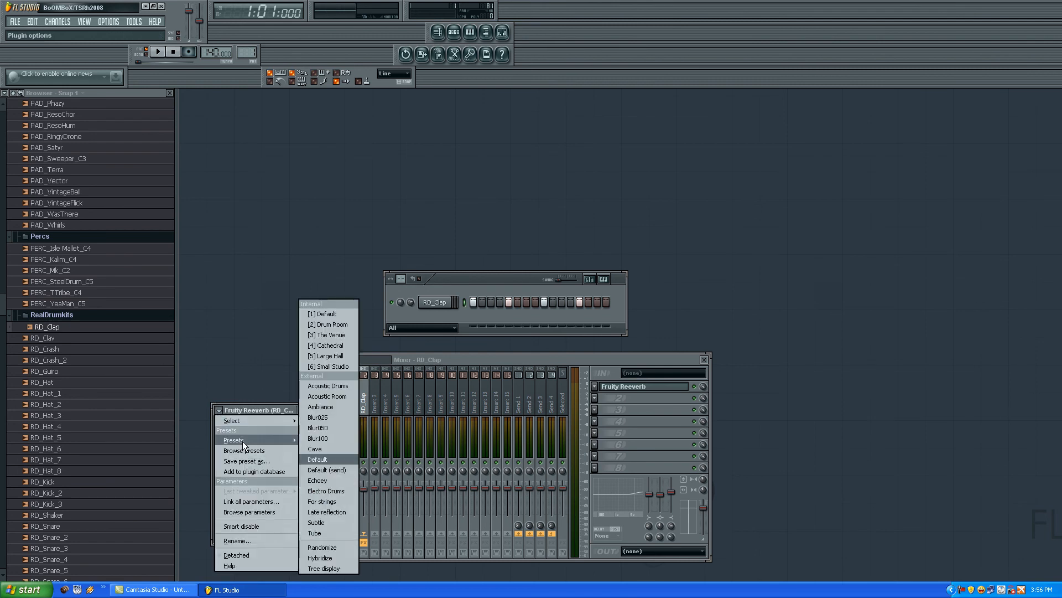
Close the Fruity Reeverb plugin window on the RD_Clap track.
left_click(320, 407)
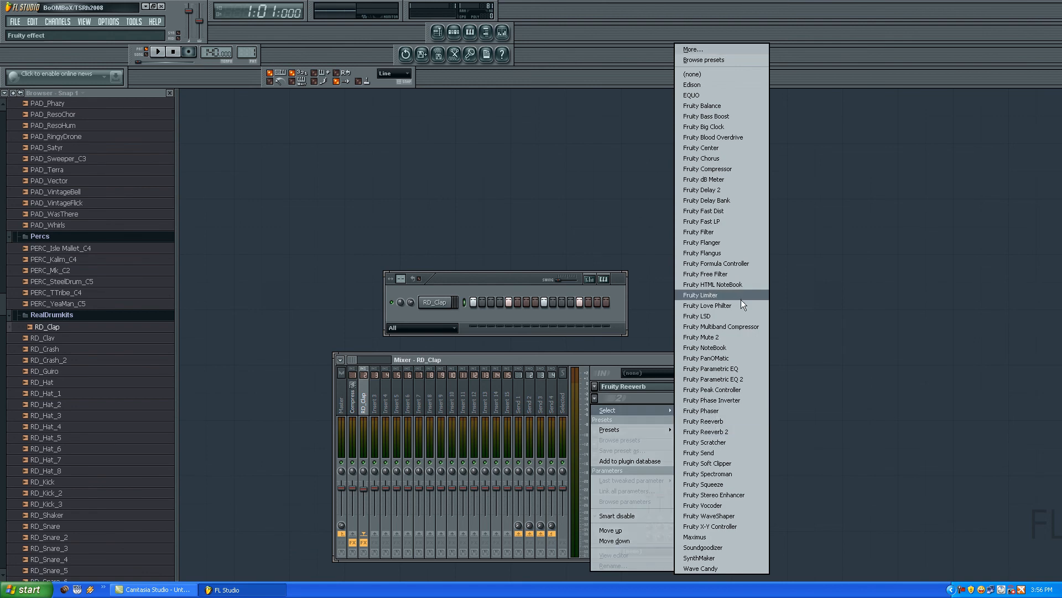
mouse_move(785, 268)
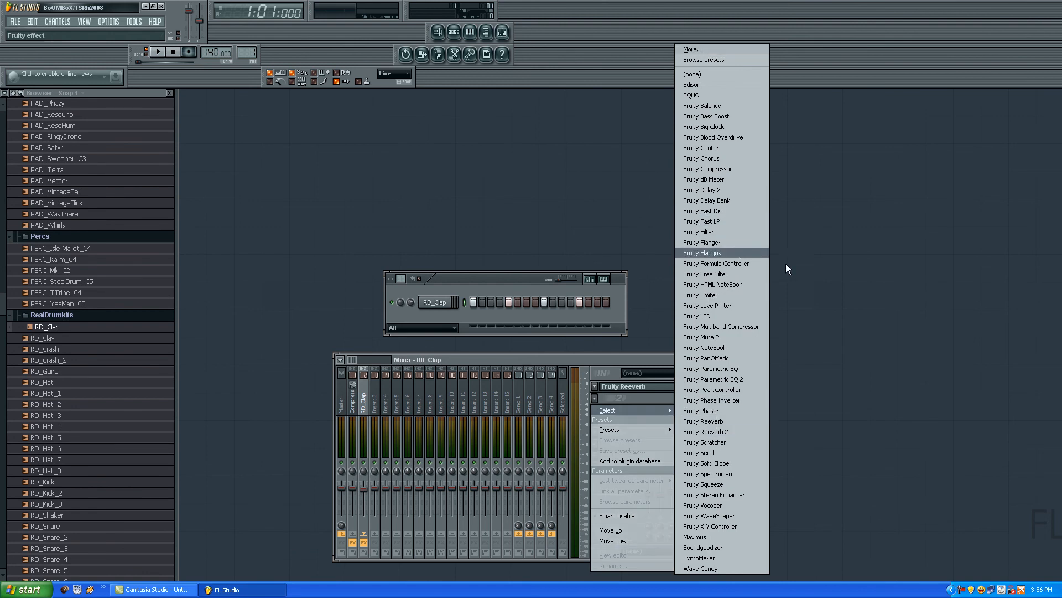
mouse_move(860, 313)
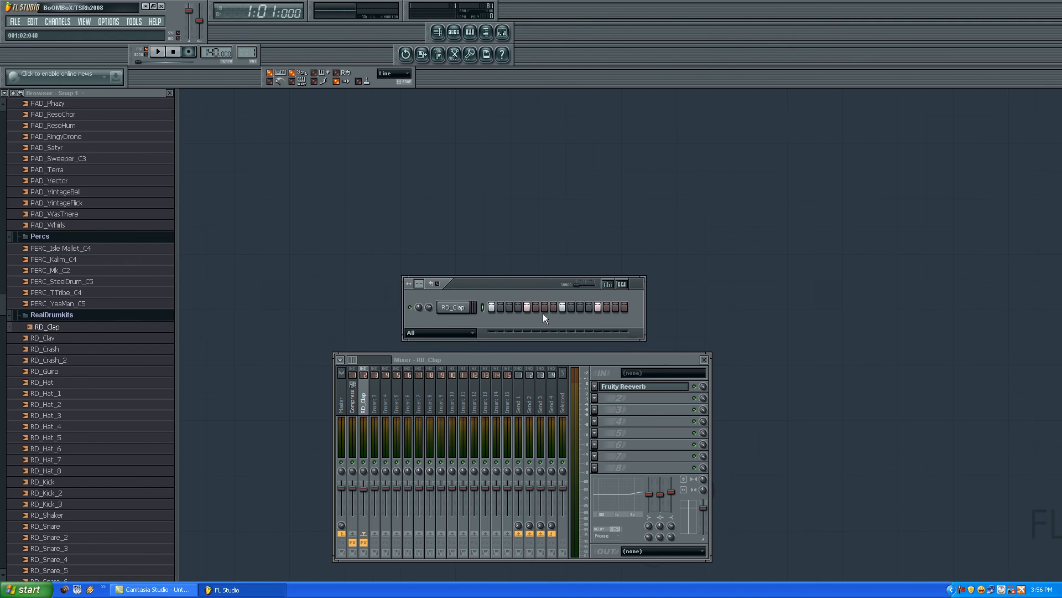
mouse_move(545, 323)
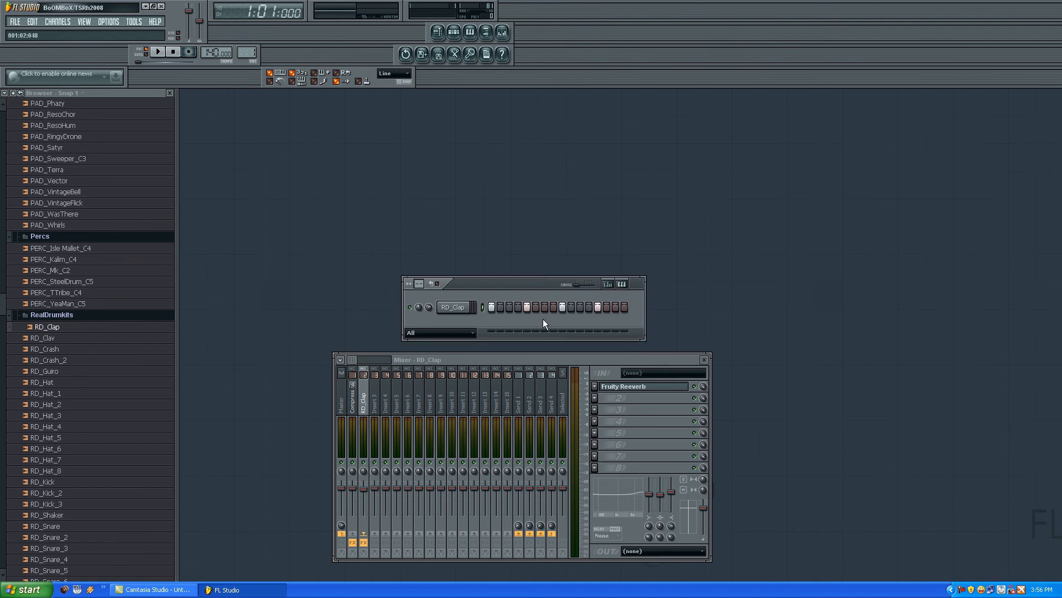